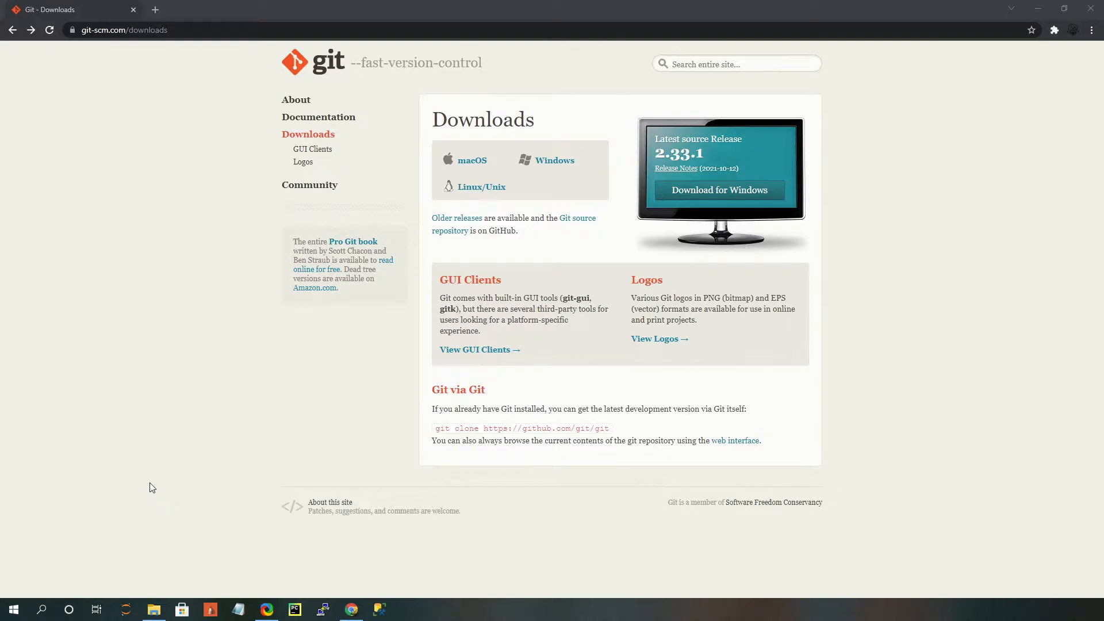
mouse_move(588, 198)
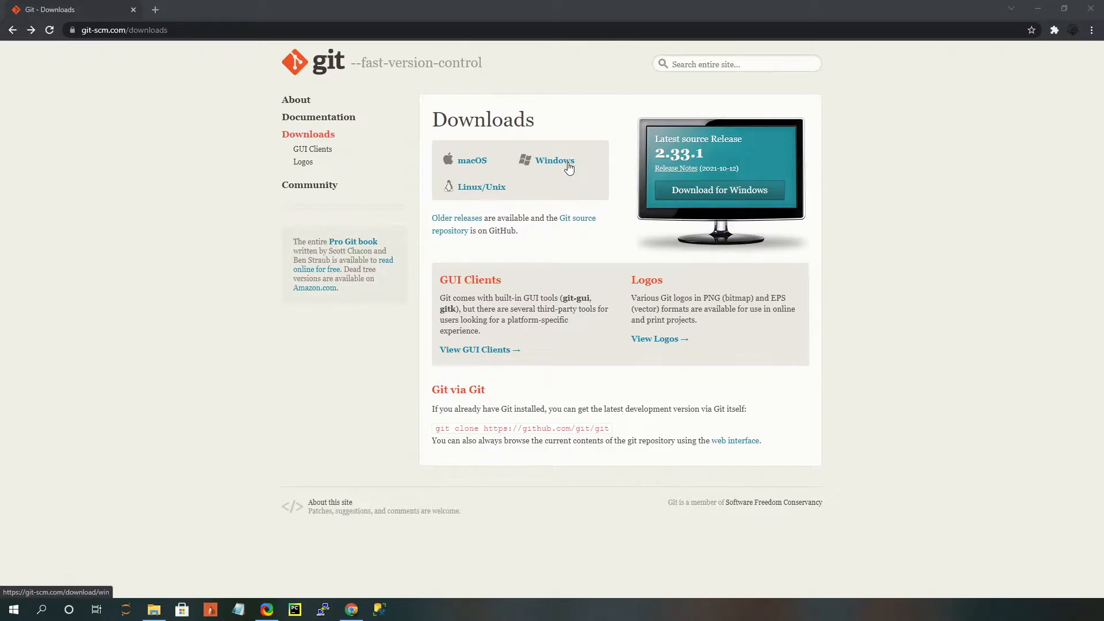
Step: Start downloading the 64-bit Git for Windows 2.33.1 installer from git-scm.com
left_click(554, 161)
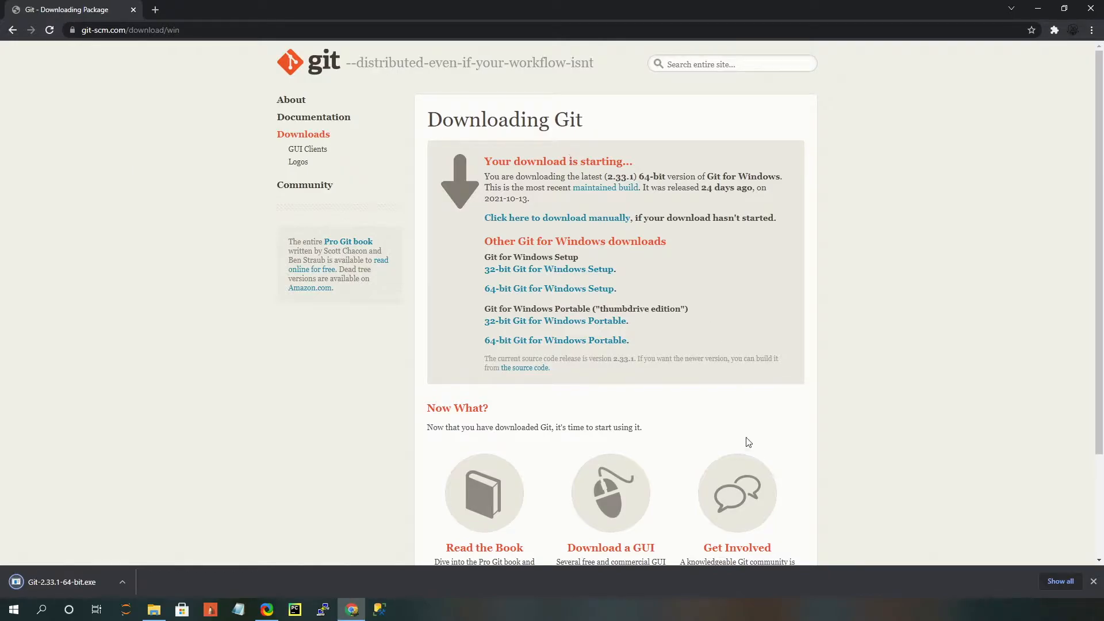
mouse_move(640, 345)
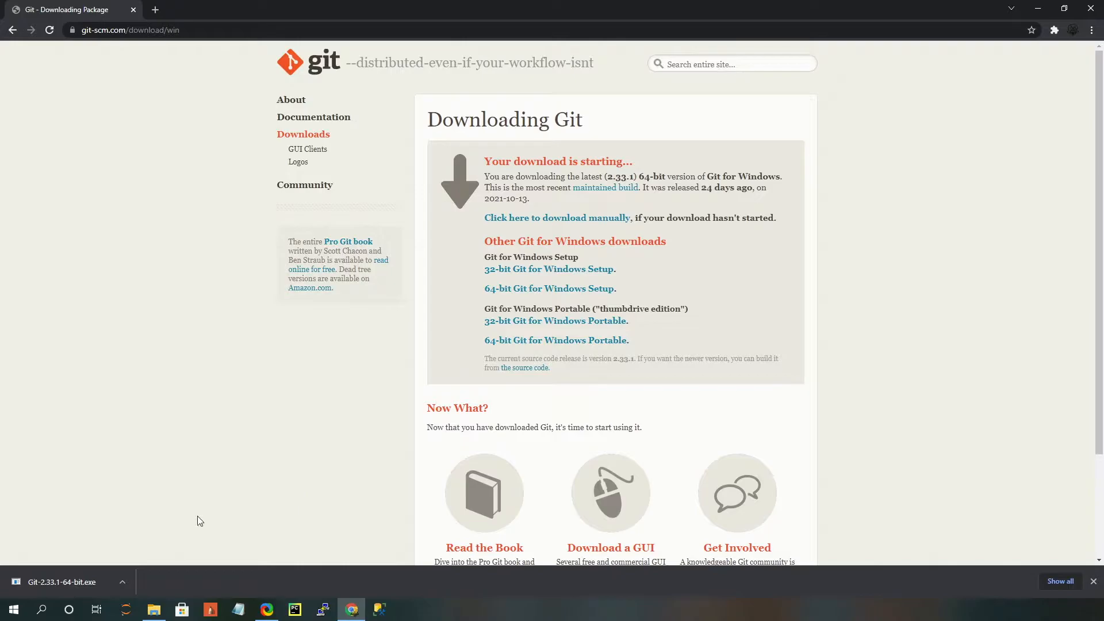
Step: Launch the downloaded Git-2.33.1-64-bit.exe from Chrome's download bar
left_click(60, 581)
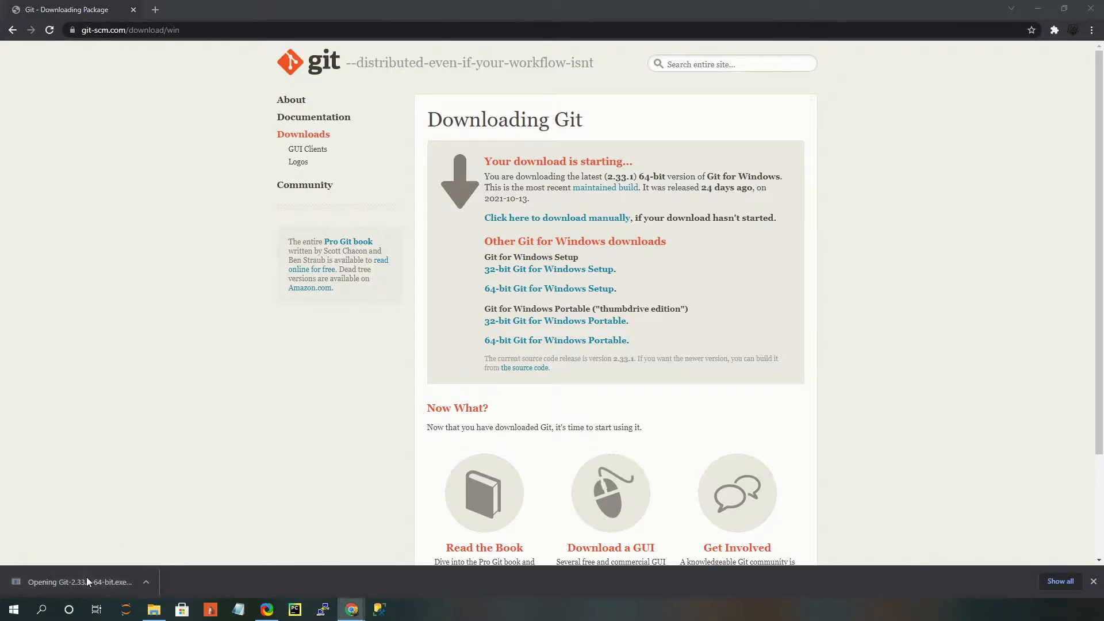
left_click(80, 581)
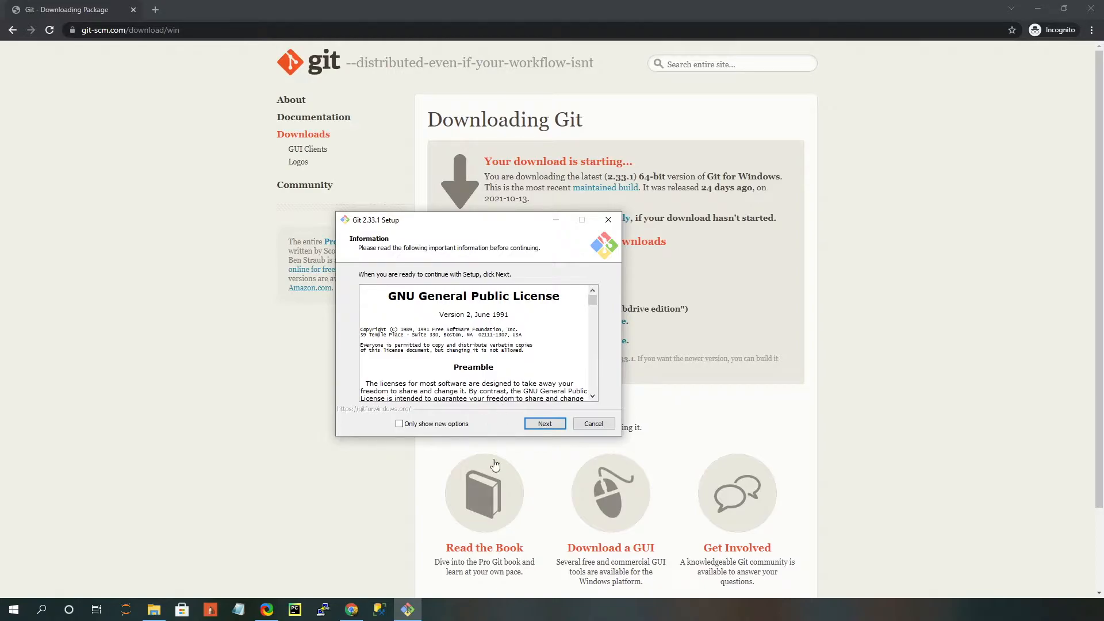
mouse_move(496, 424)
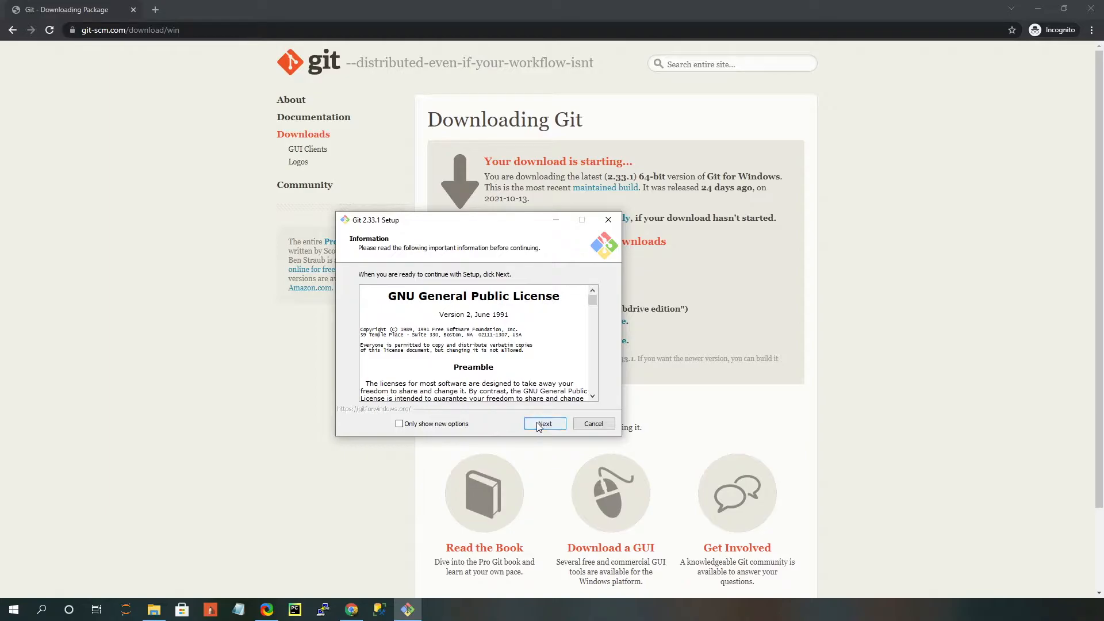
Step: Accept the GNU General Public License and reach the Select Components page
left_click(544, 423)
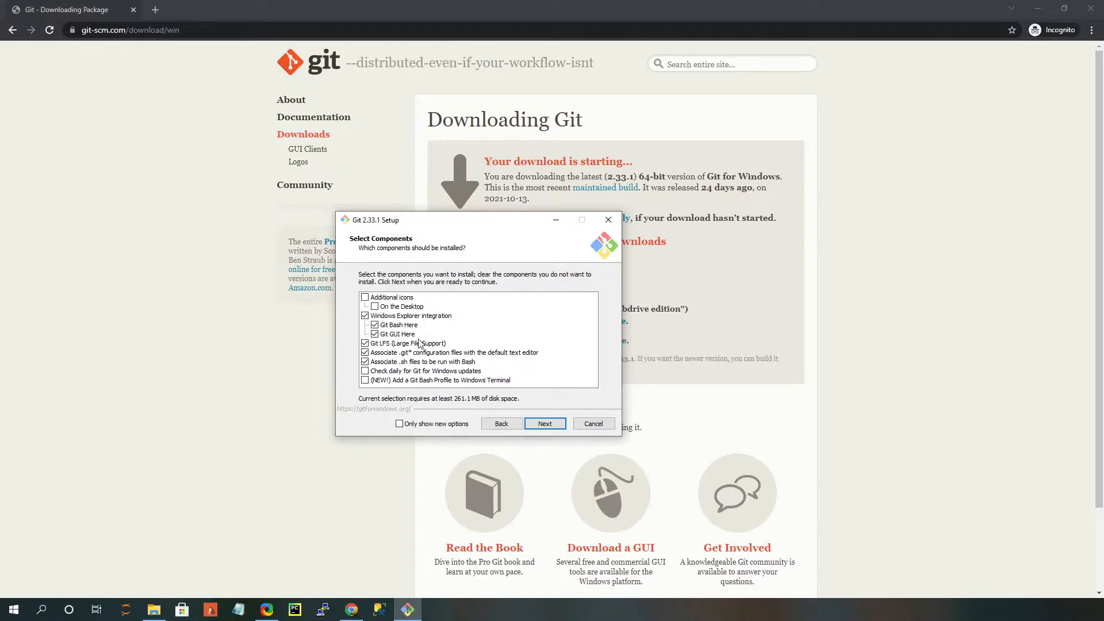
mouse_move(422, 344)
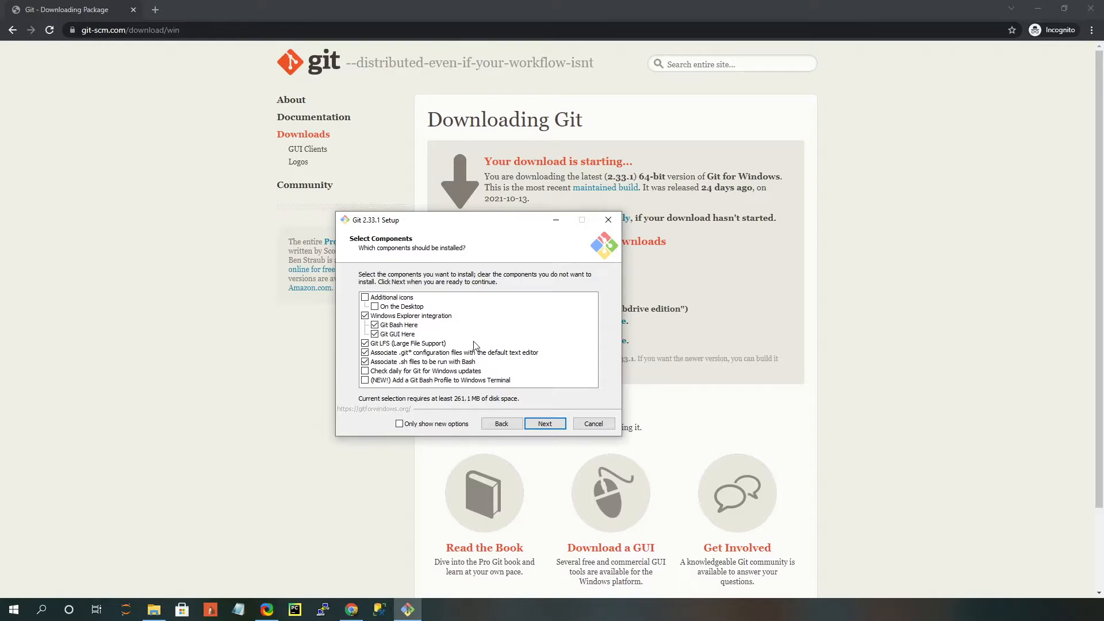
mouse_move(567, 357)
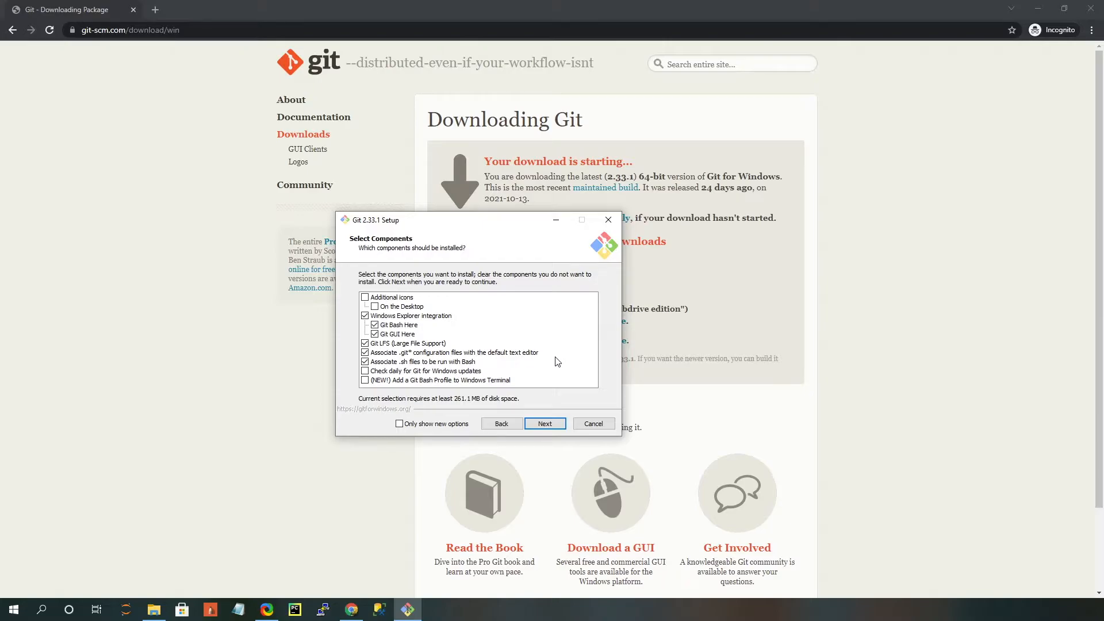
mouse_move(484, 369)
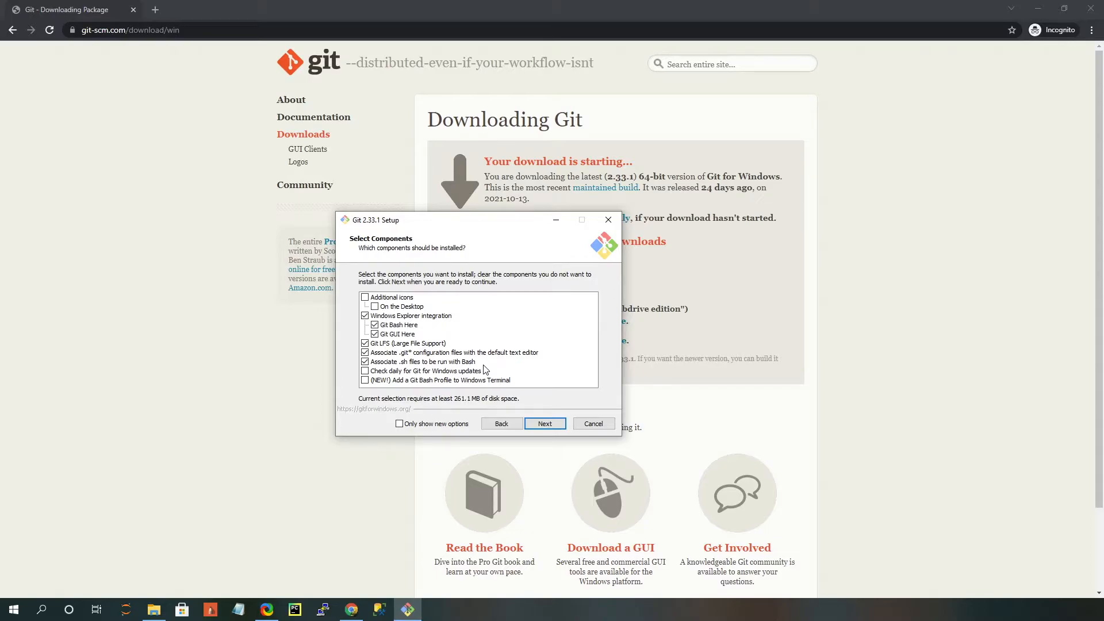
mouse_move(544, 378)
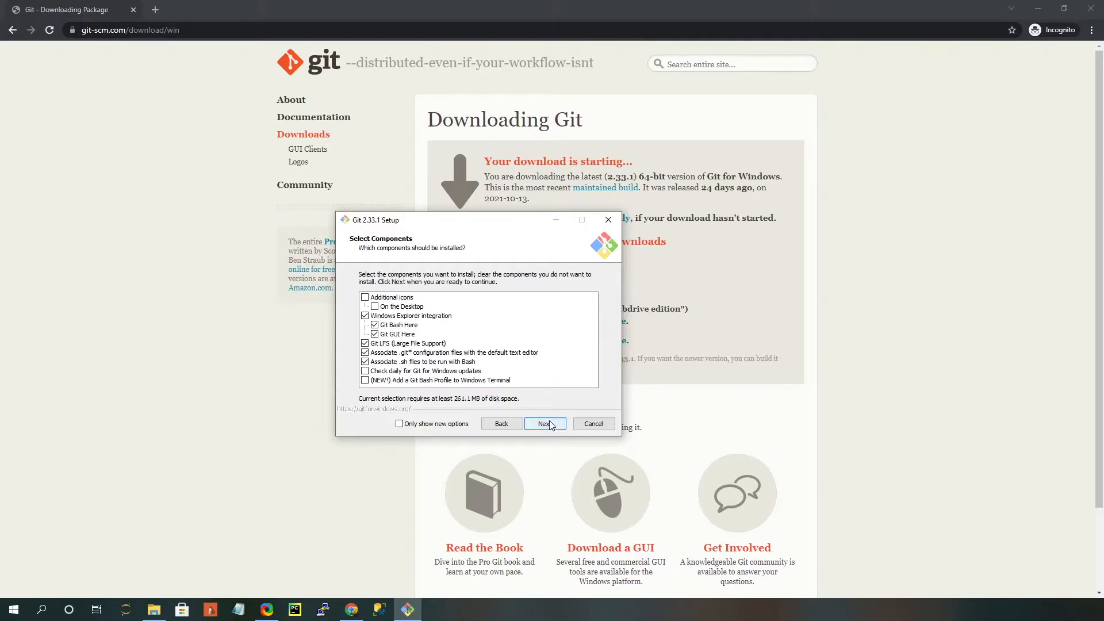
Step: Keep the default components and choose Notepad as Git's default editor
left_click(544, 423)
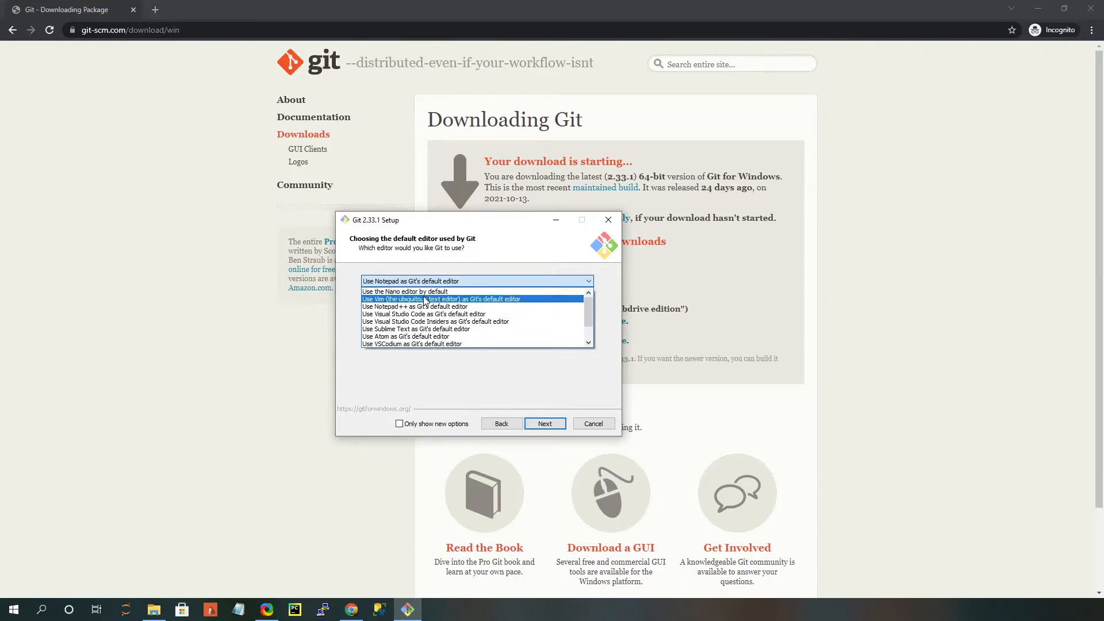
left_click(433, 299)
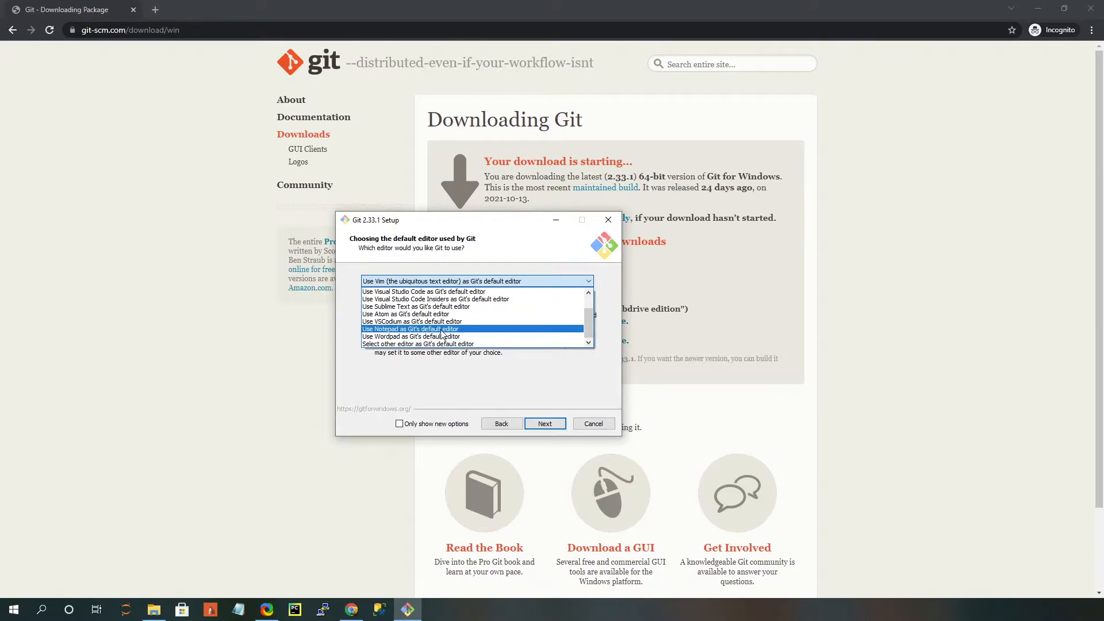
left_click(411, 329)
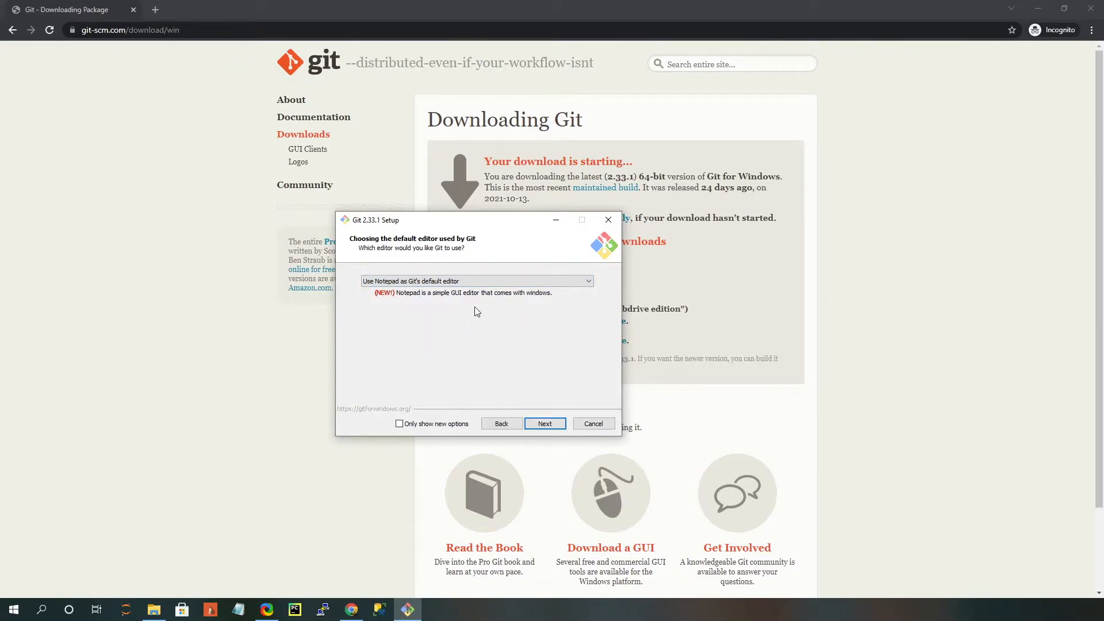
mouse_move(518, 374)
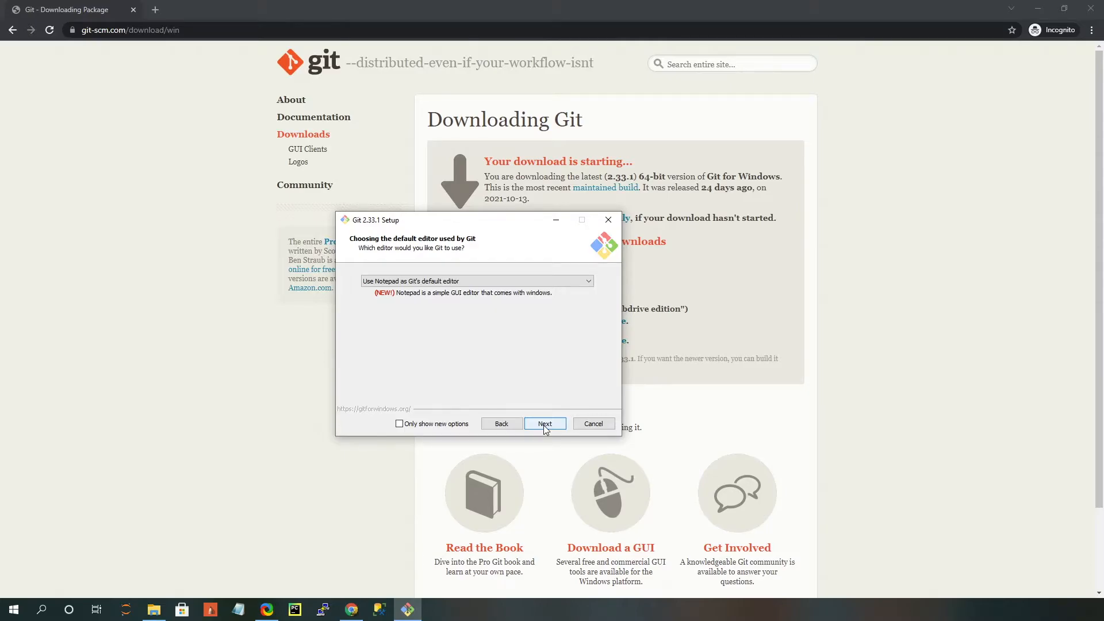
Step: Confirm Notepad as editor and reach the initial branch name page
left_click(544, 423)
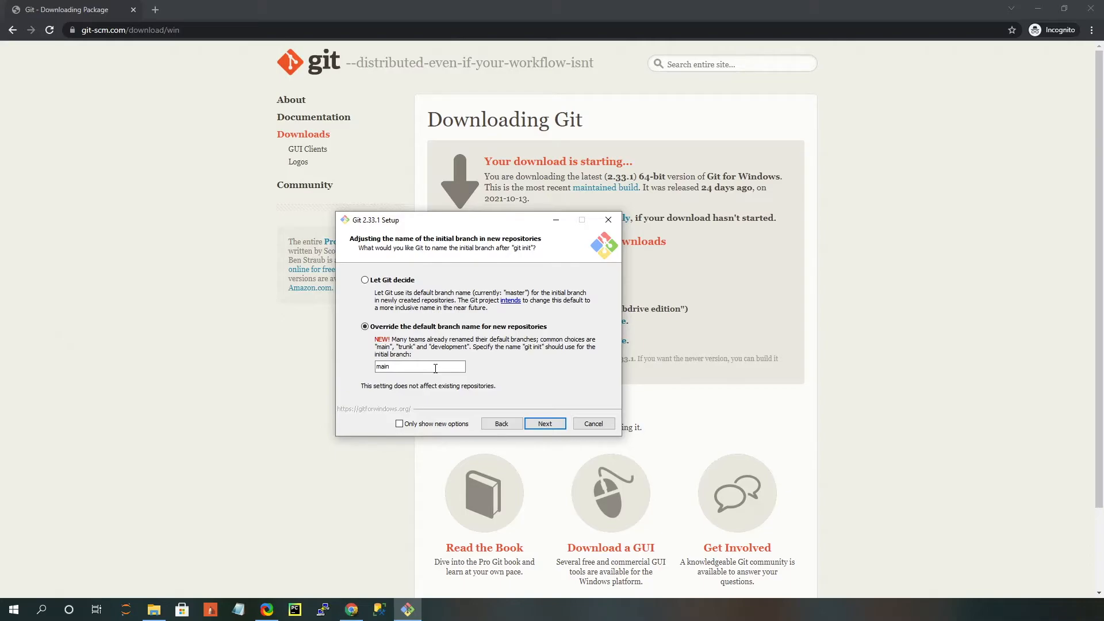
mouse_move(504, 379)
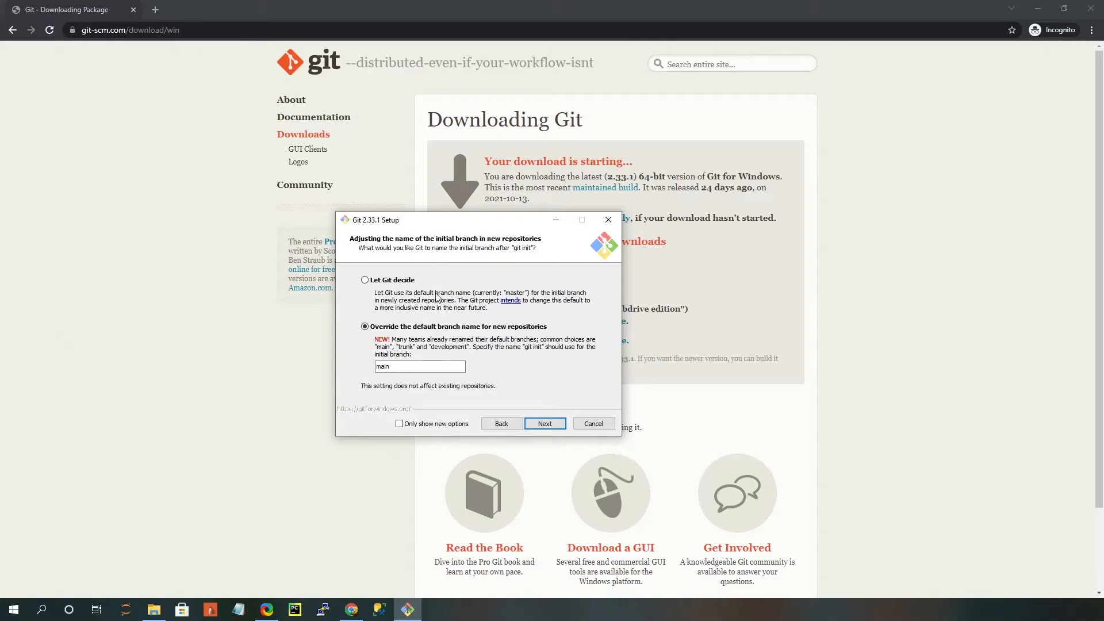
mouse_move(568, 399)
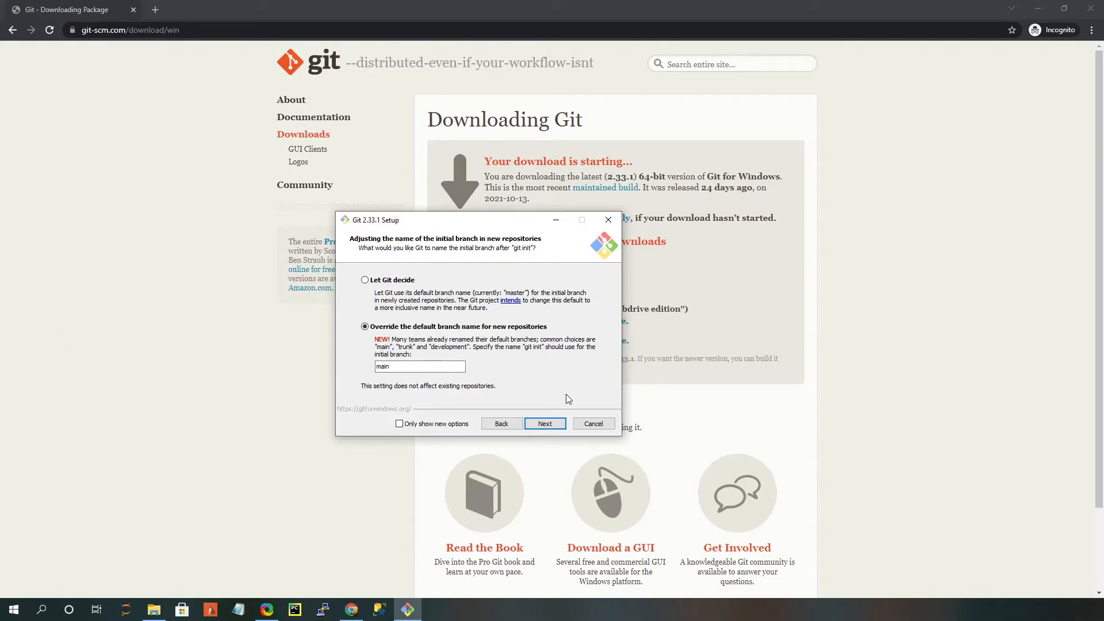
Step: Confirm main as the initial branch name and reach the PATH environment page
left_click(544, 423)
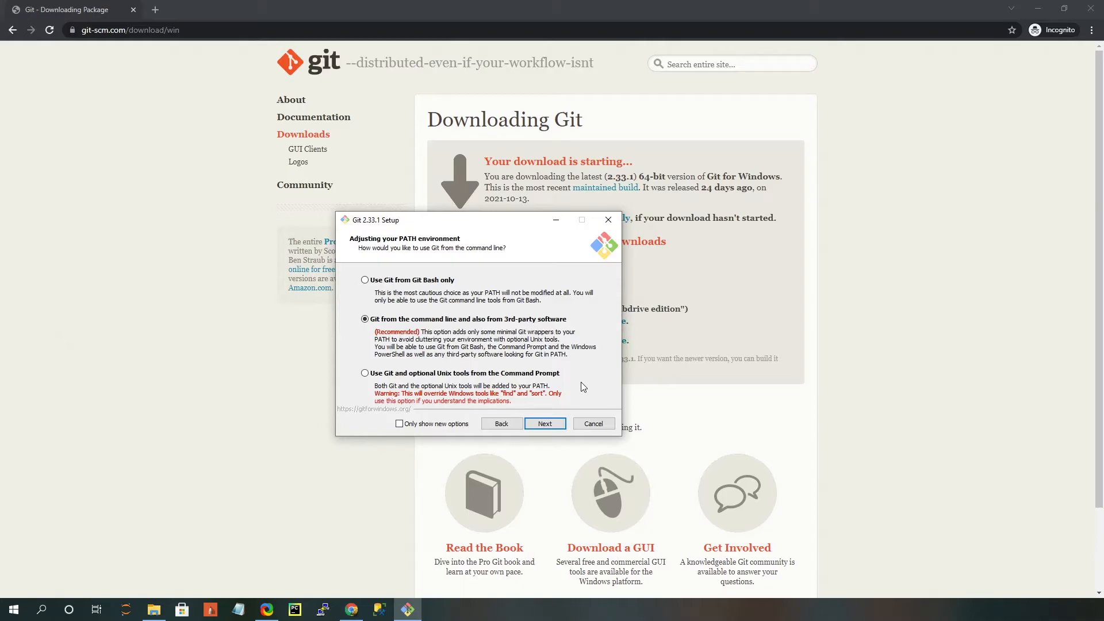
mouse_move(614, 409)
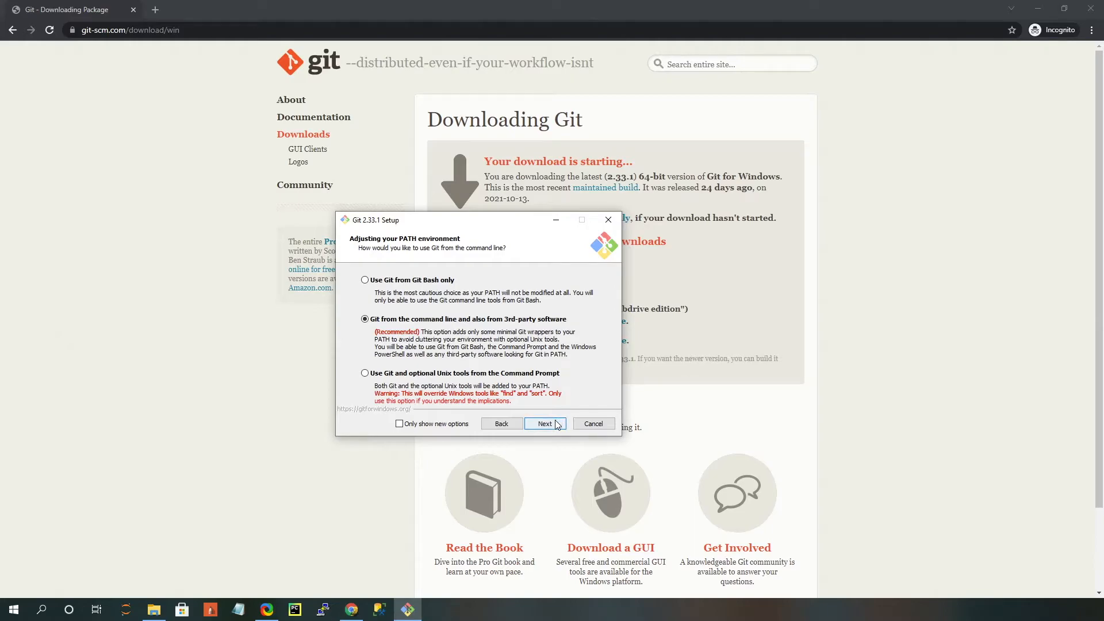
Step: Keep the recommended PATH setting and the bundled OpenSSH, reaching the HTTPS backend page
left_click(544, 423)
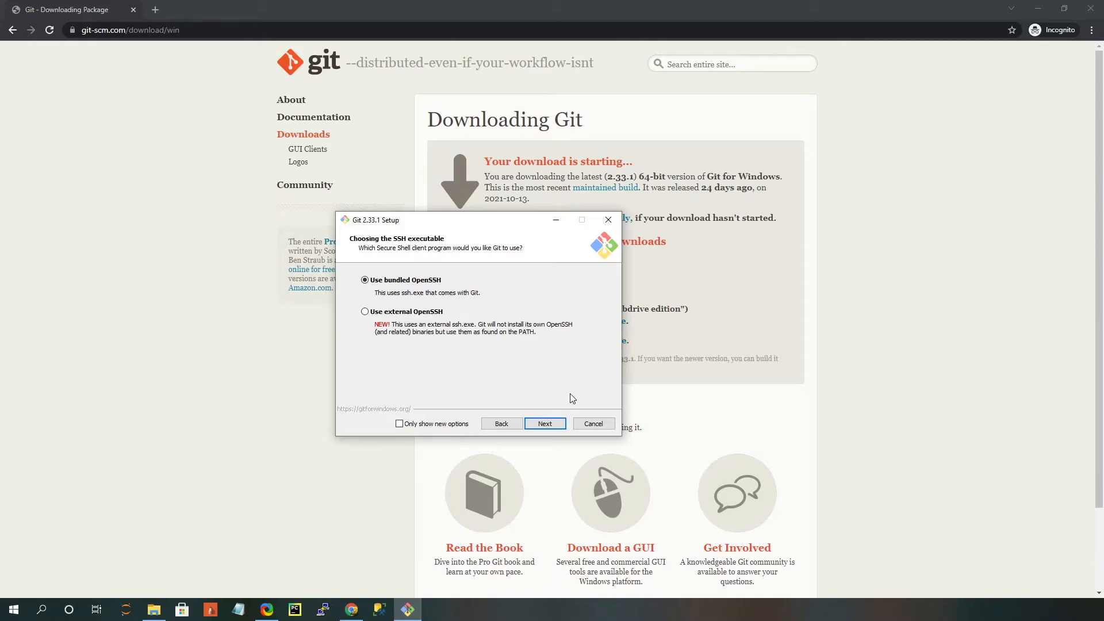
mouse_move(522, 364)
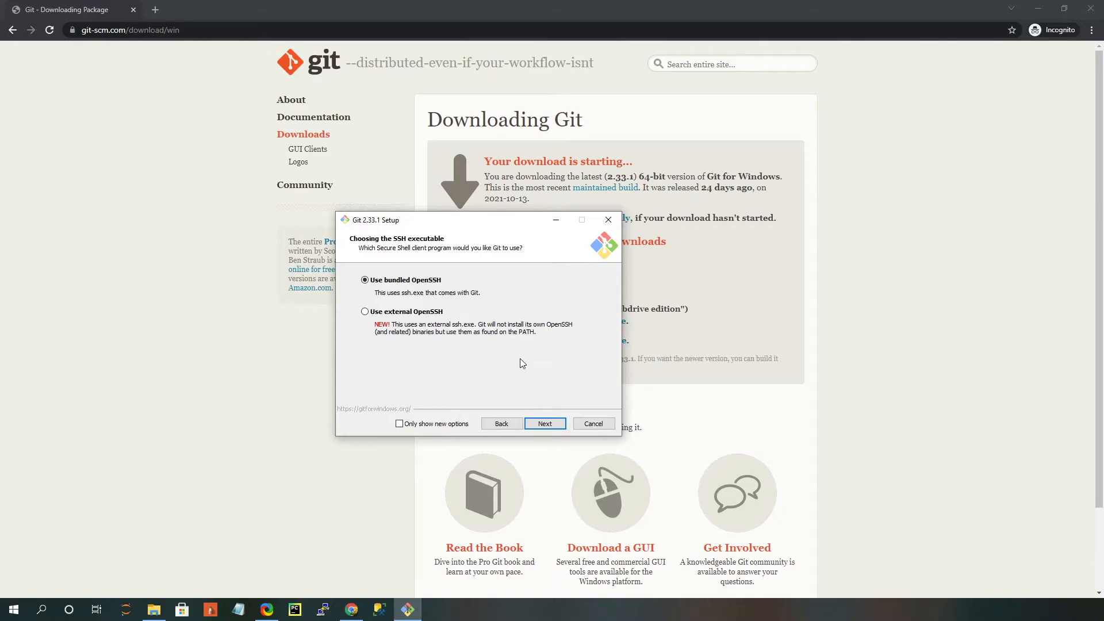
mouse_move(476, 467)
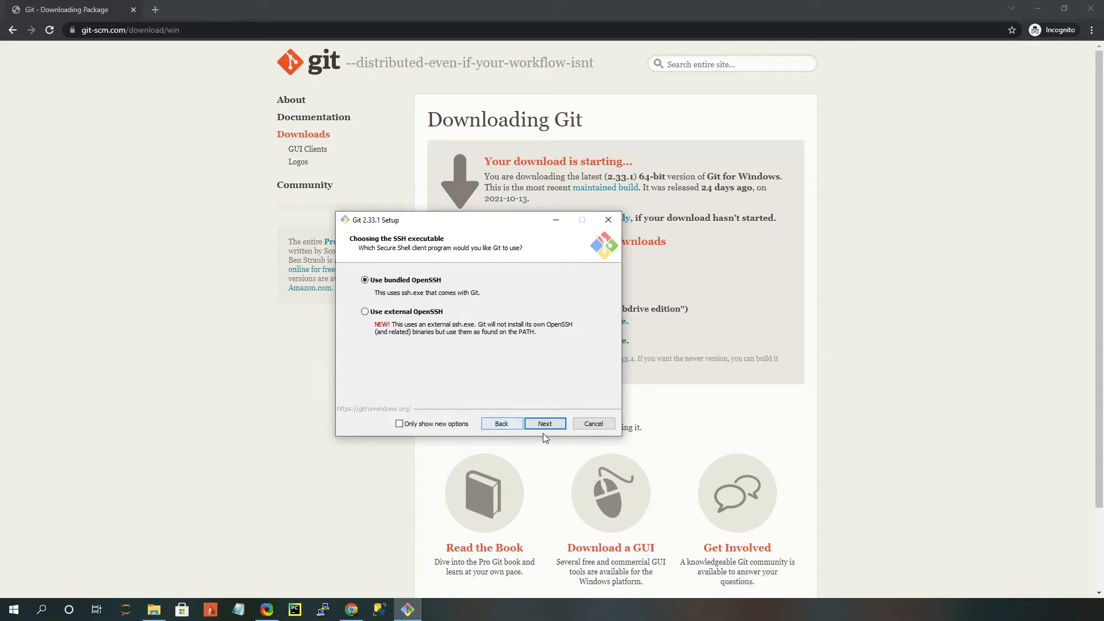
left_click(544, 423)
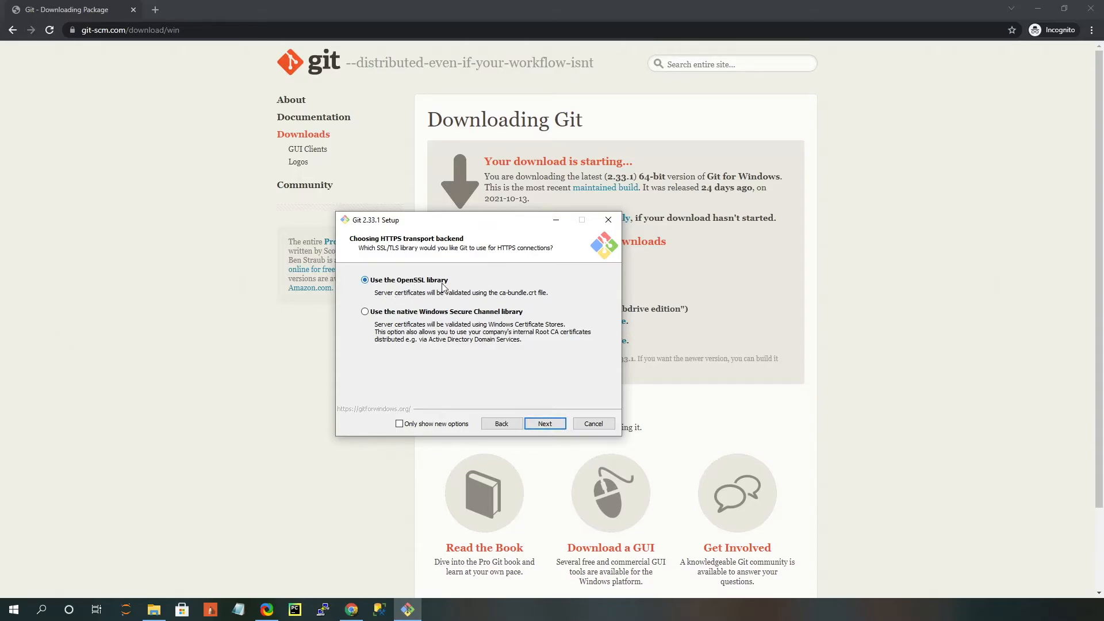
Step: Keep OpenSSL, the recommended line-ending conversion and MinTTY as the Git Bash terminal
left_click(544, 423)
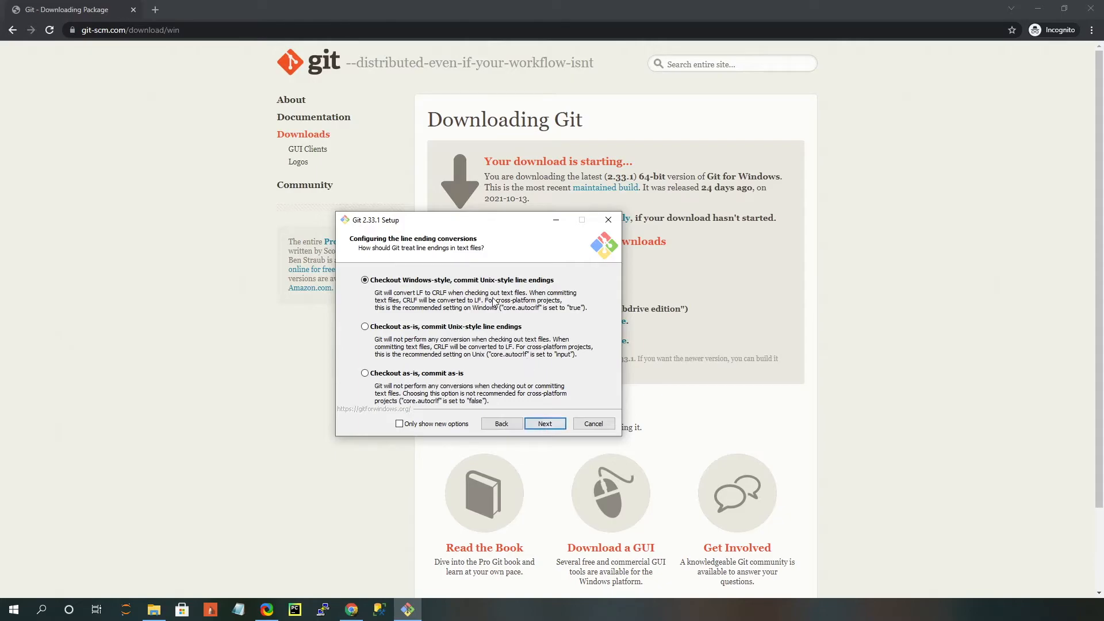
left_click(543, 423)
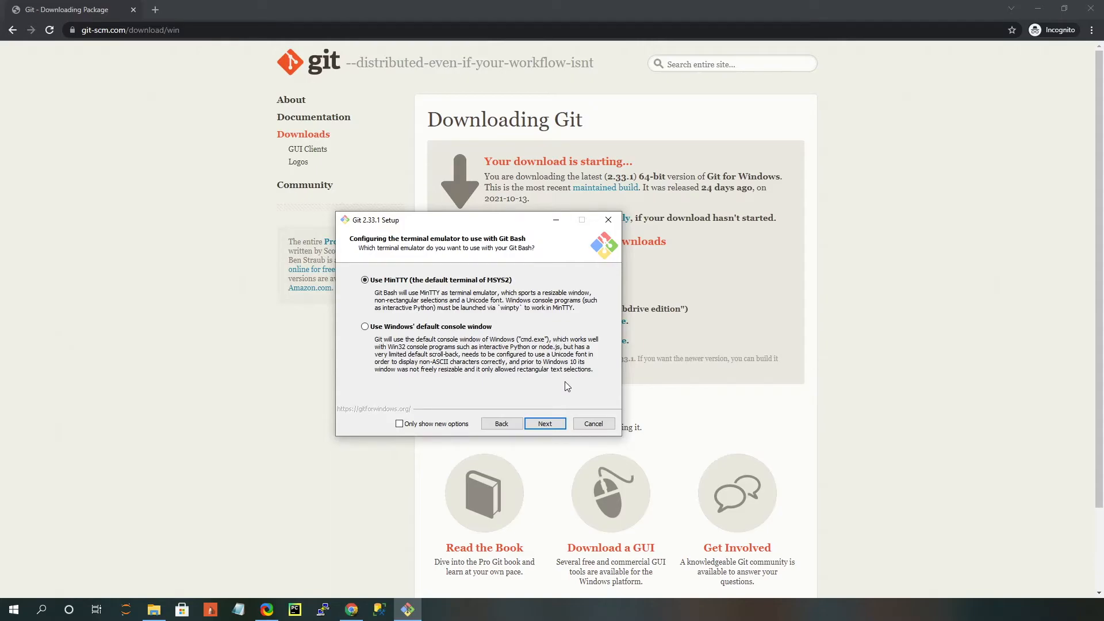
mouse_move(354, 312)
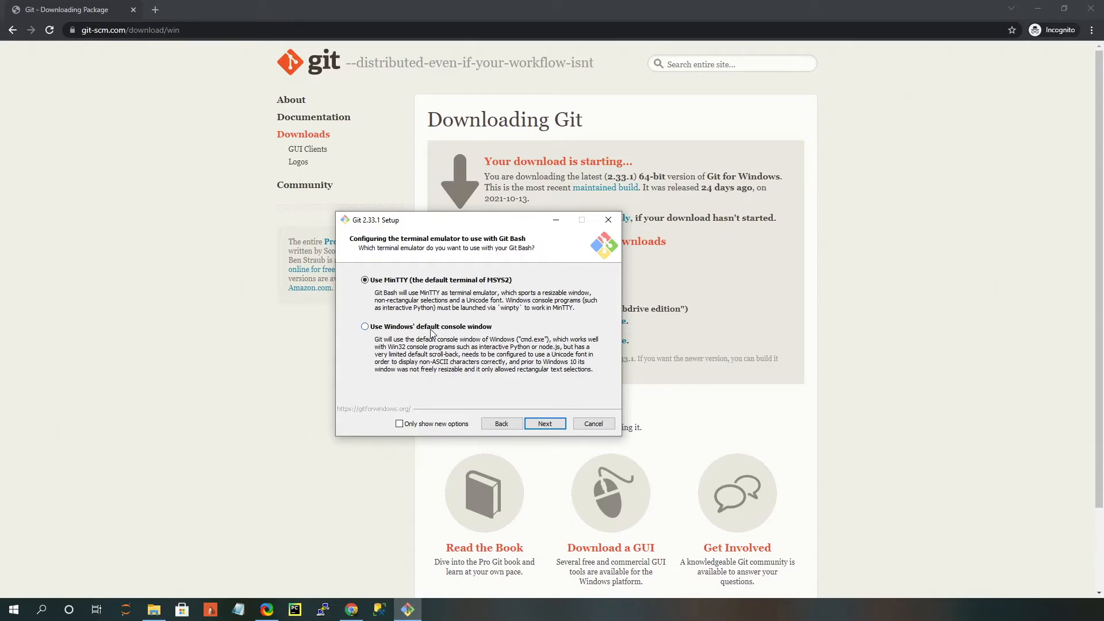
mouse_move(490, 373)
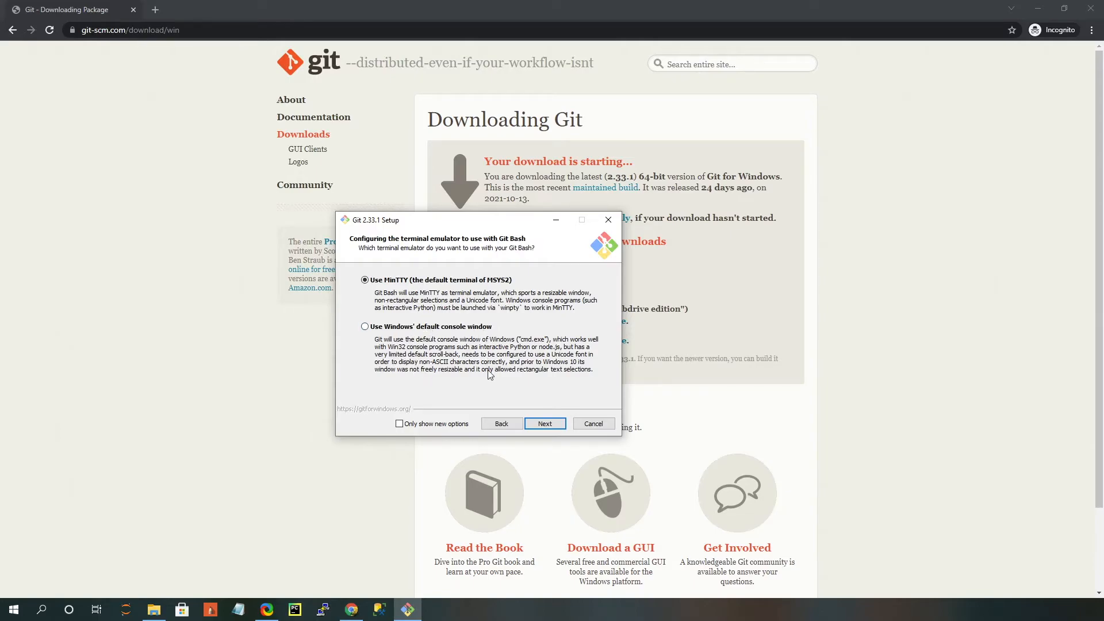
mouse_move(425, 293)
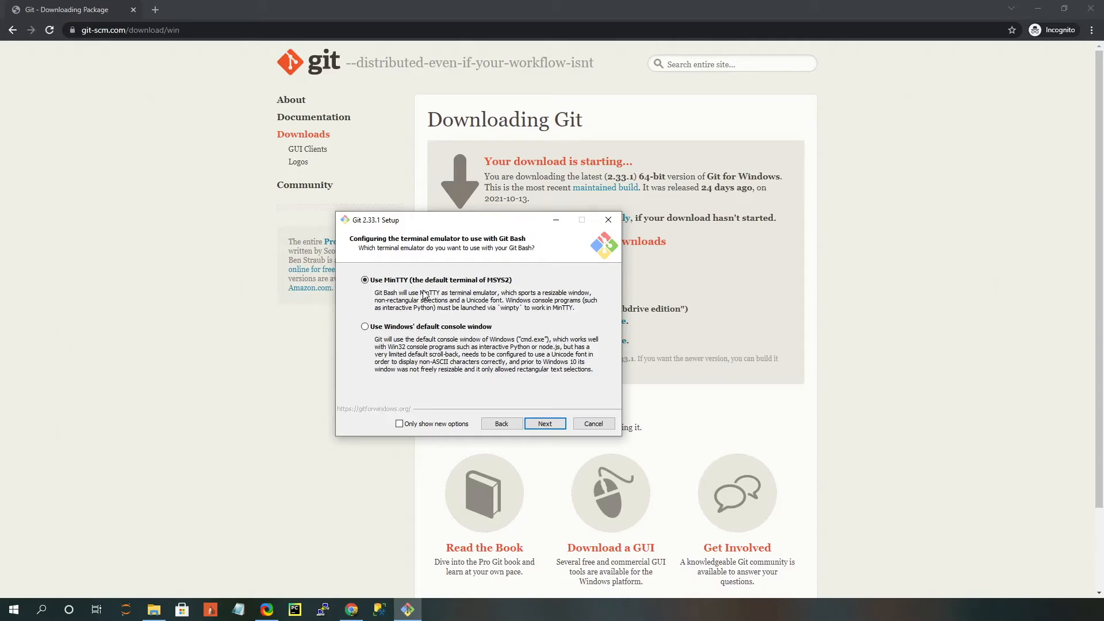
mouse_move(452, 332)
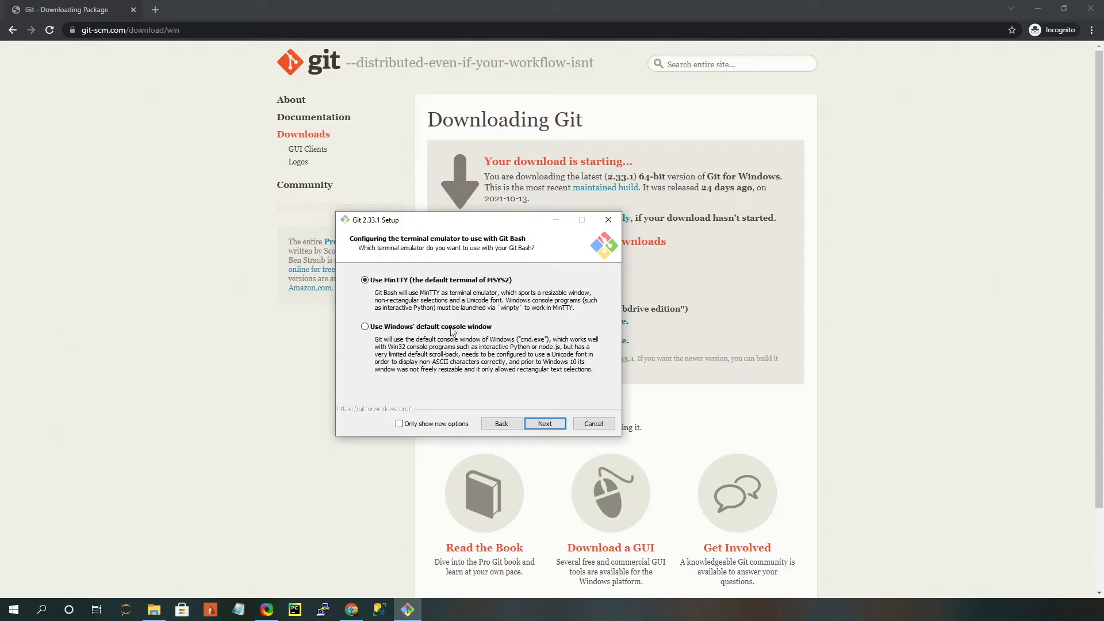
left_click(544, 423)
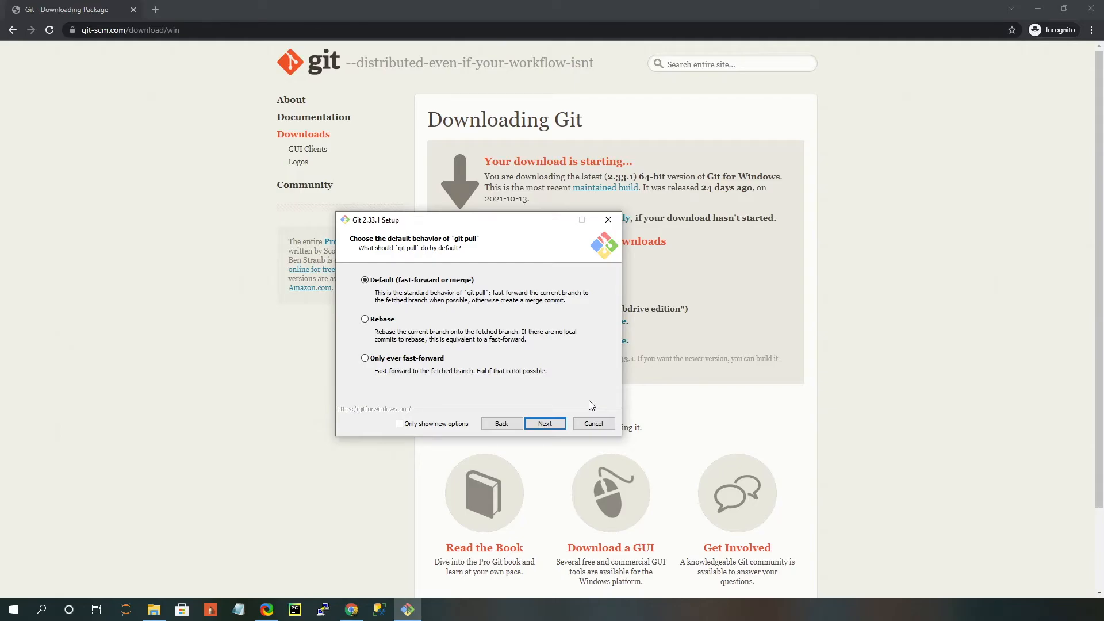
mouse_move(559, 383)
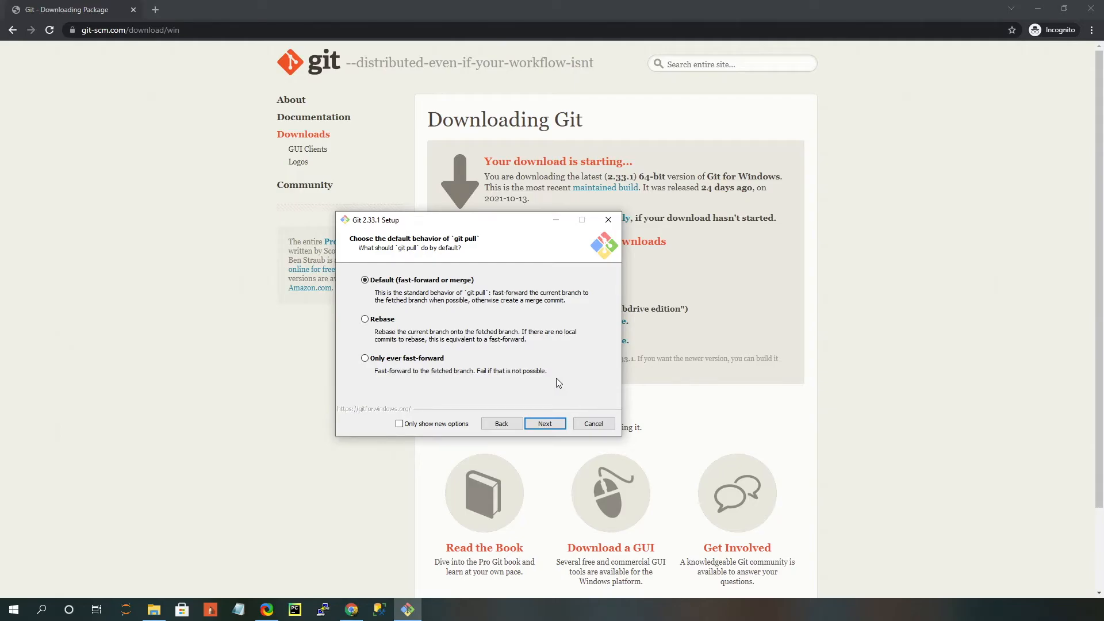
mouse_move(377, 360)
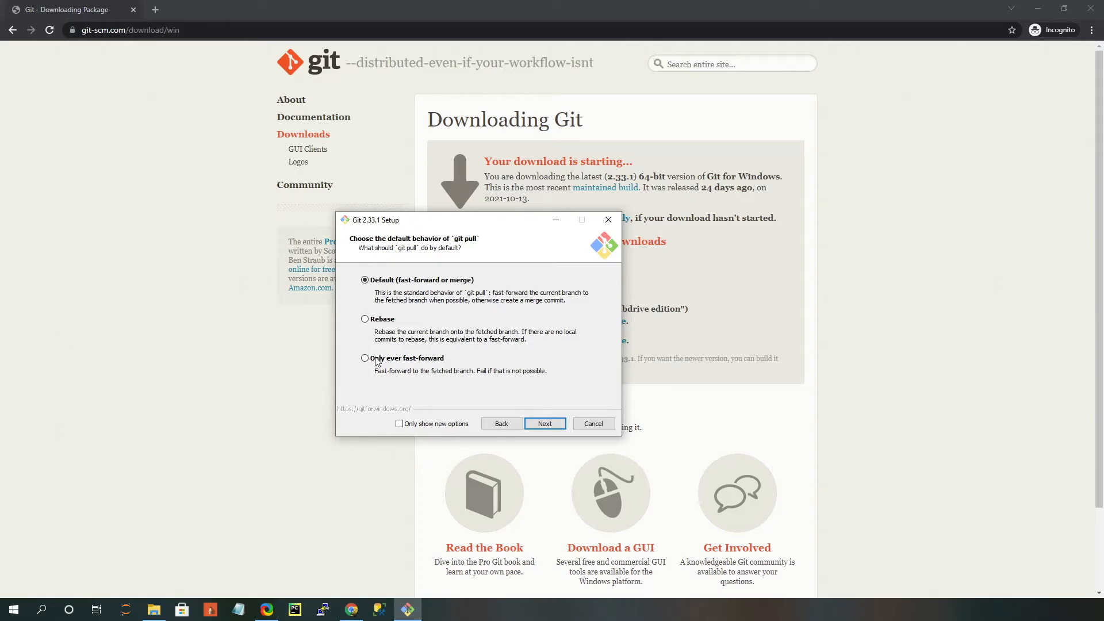
mouse_move(574, 367)
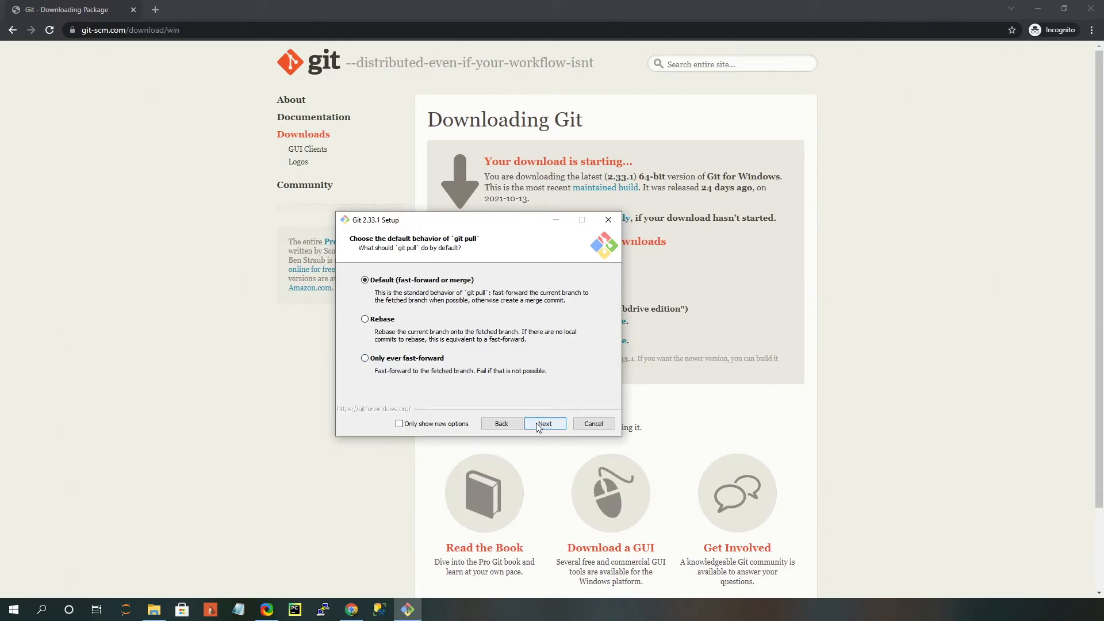
Step: Keep Default (fast-forward or merge) for git pull and Git Credential Manager Core as helper
left_click(544, 424)
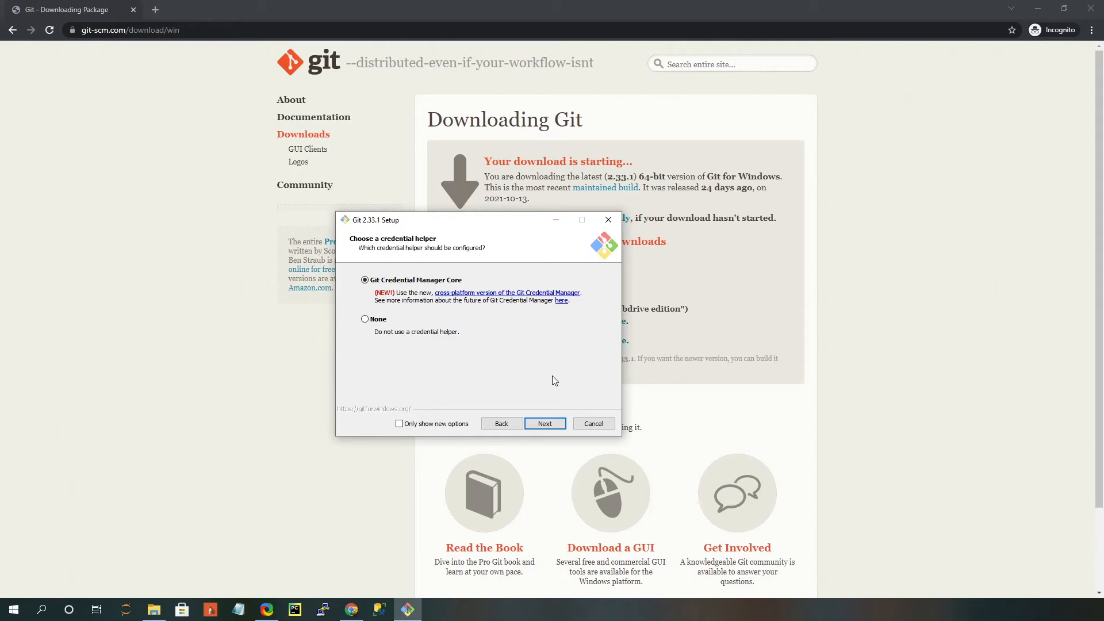
left_click(544, 423)
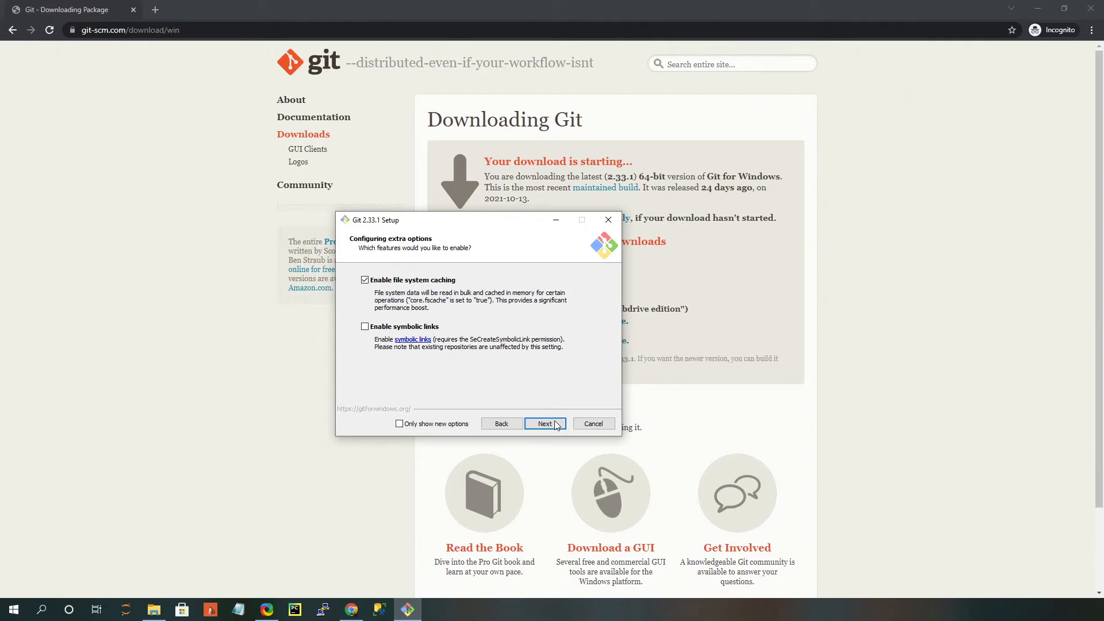
Step: Keep file system caching enabled, leave experimental features off and install Git 2.33.1
left_click(544, 424)
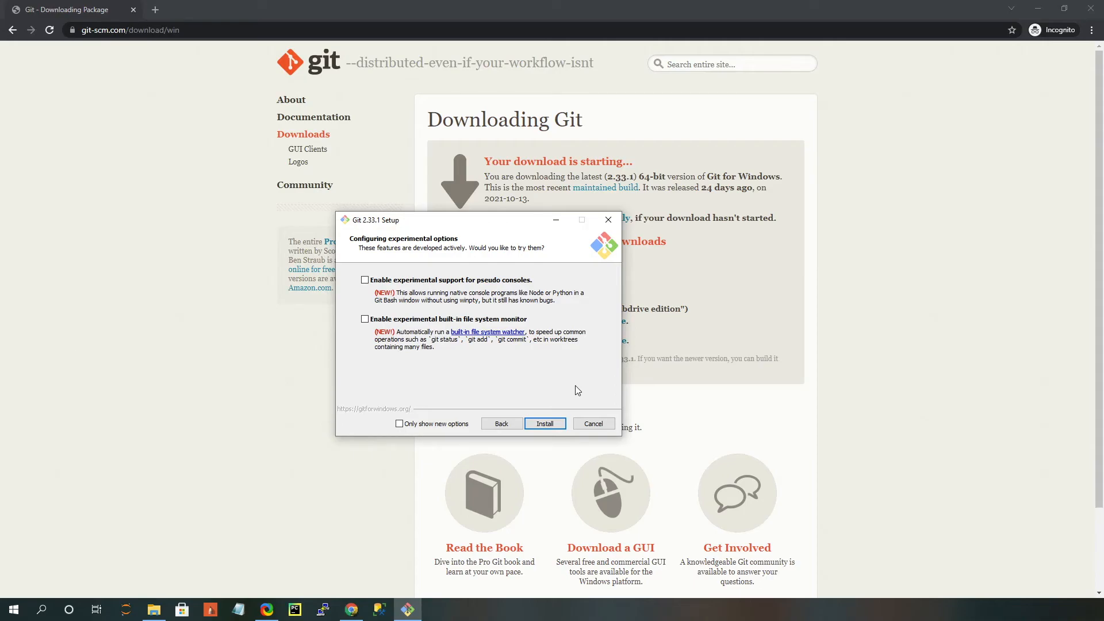
mouse_move(462, 312)
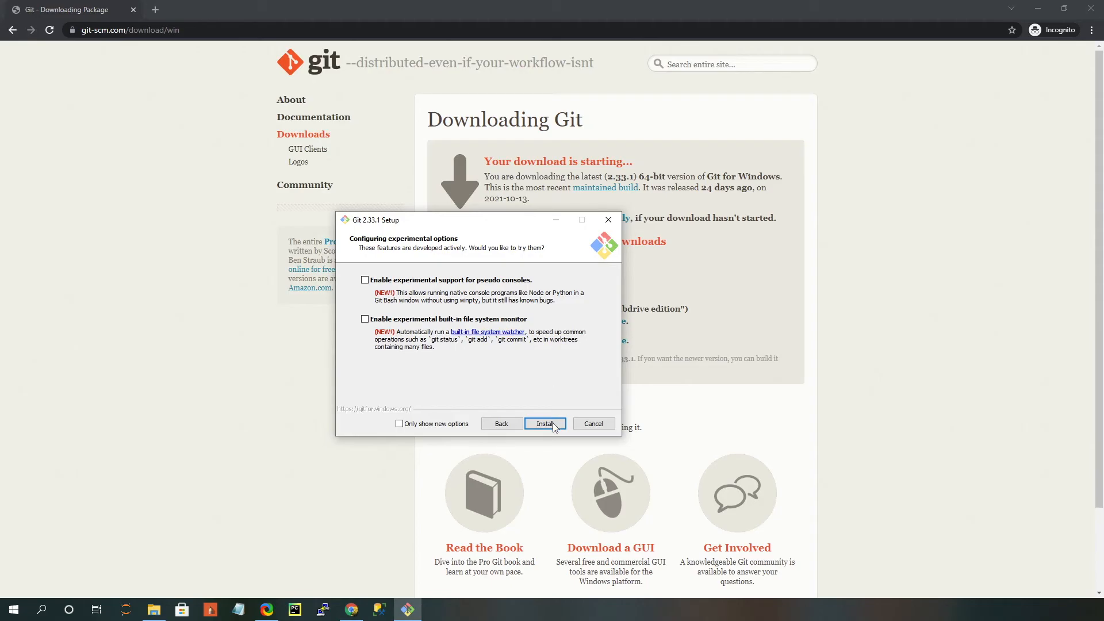
left_click(545, 423)
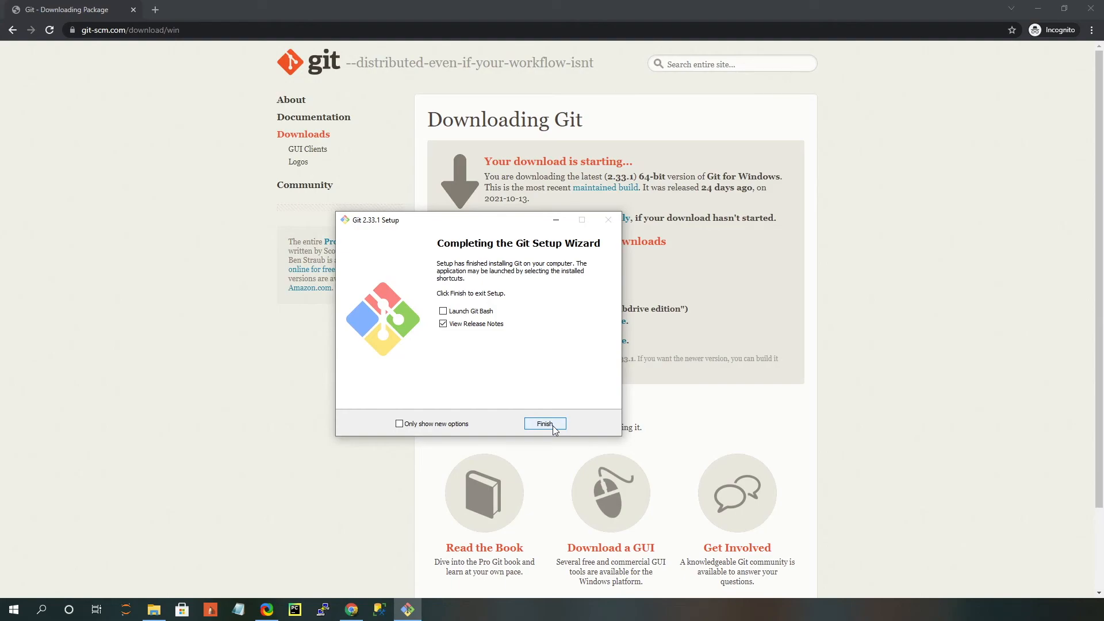
Step: Finish setup with Launch Git Bash and View Release Notes both ticked
left_click(443, 324)
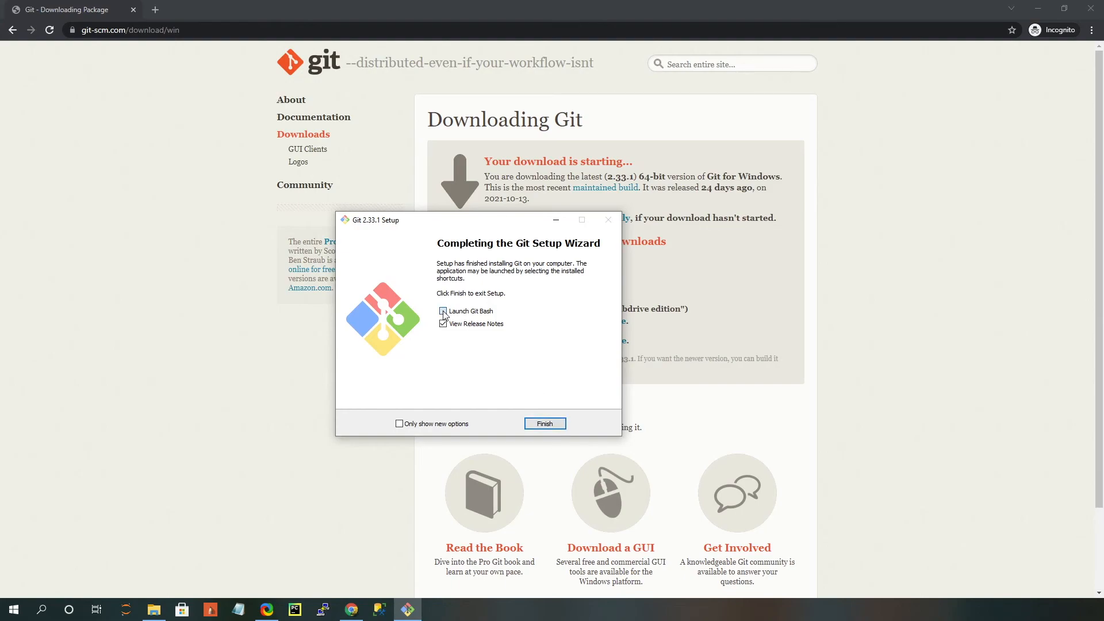
left_click(443, 312)
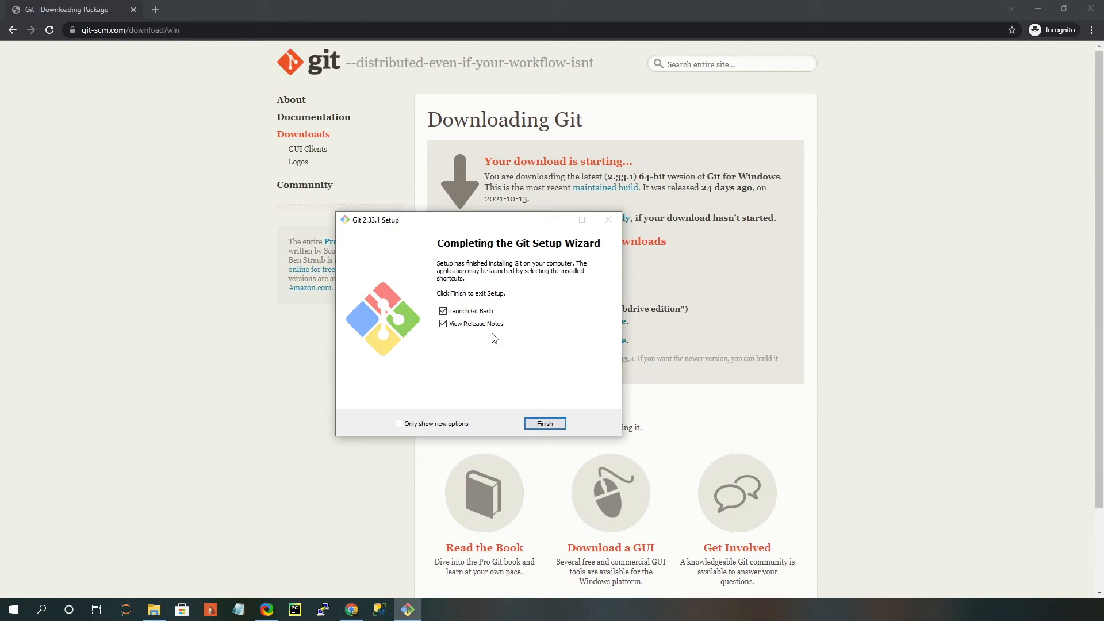
left_click(544, 423)
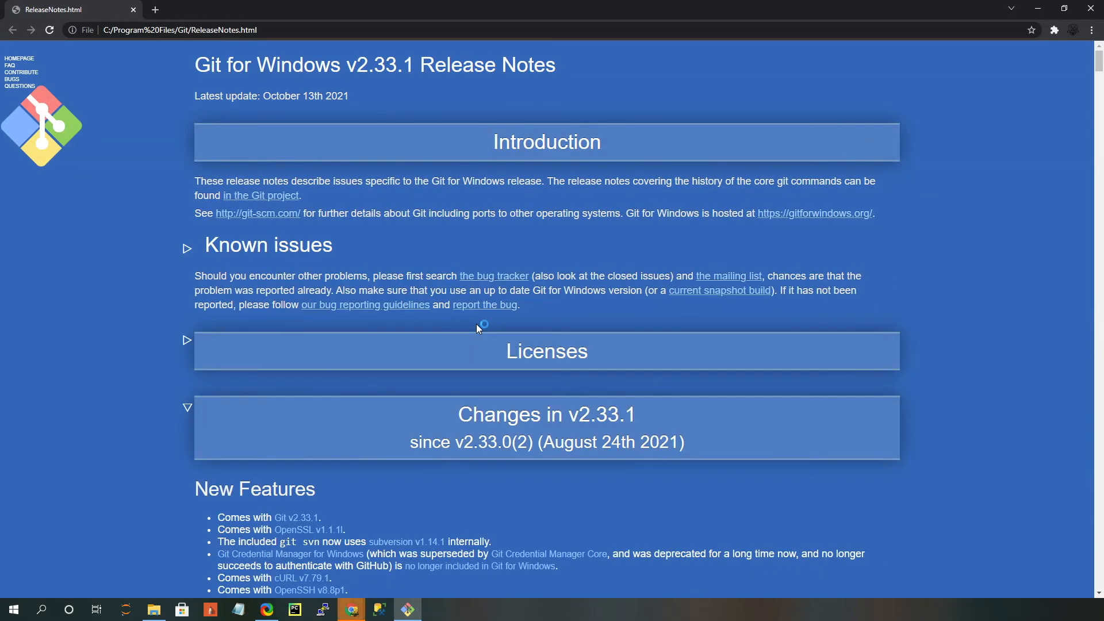
mouse_move(141, 208)
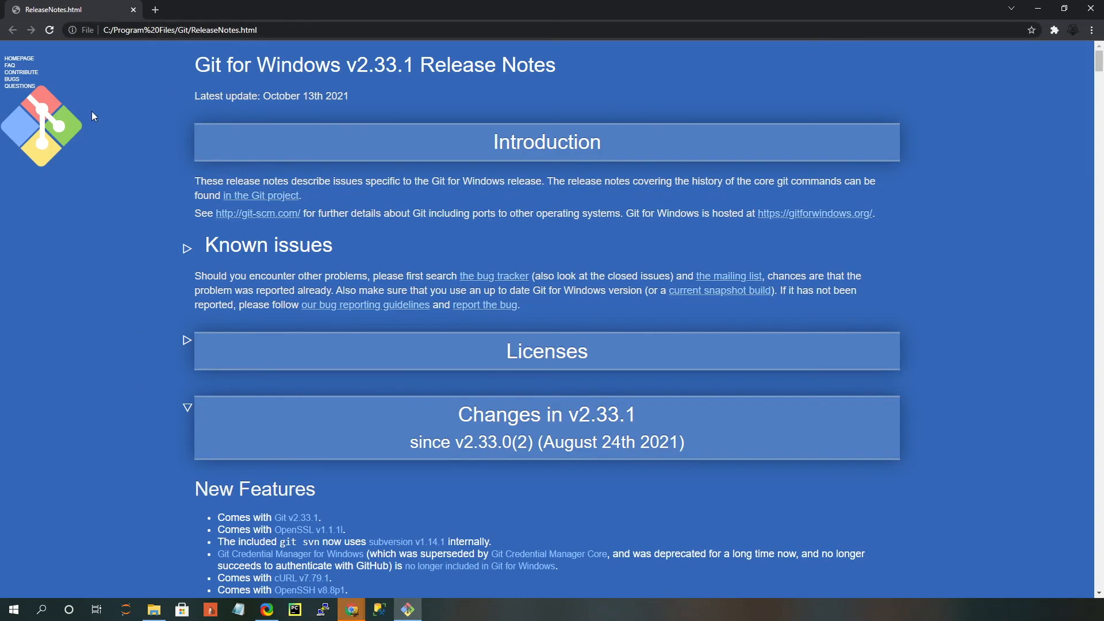
mouse_move(151, 190)
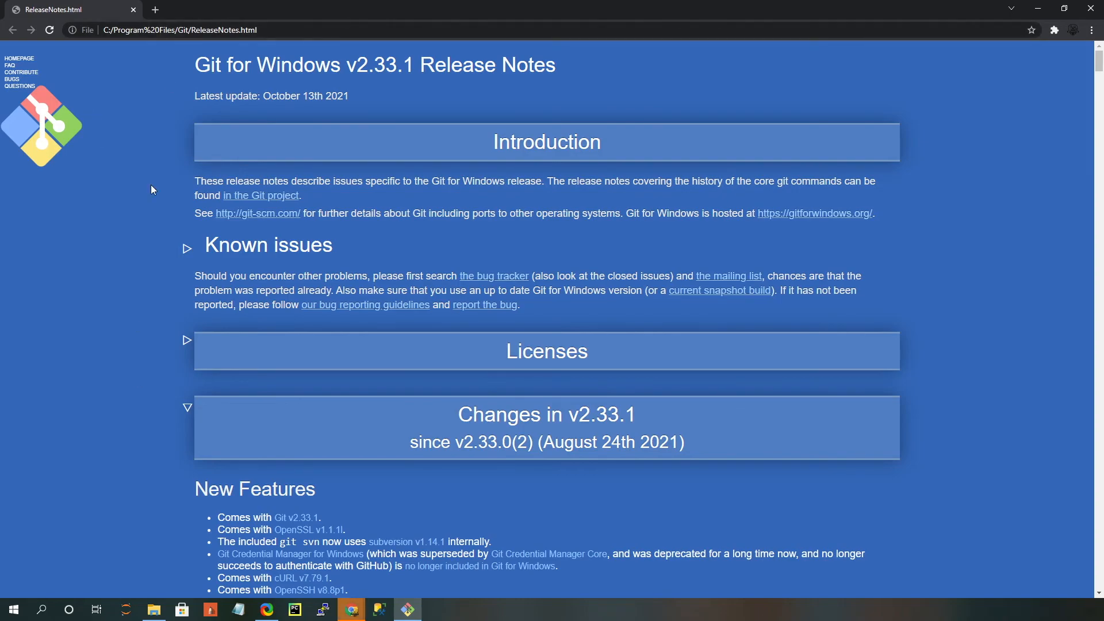
Step: Scroll the release notes down to the v2.33.1 New Features and Bug Fixes lists
scroll("down", 3)
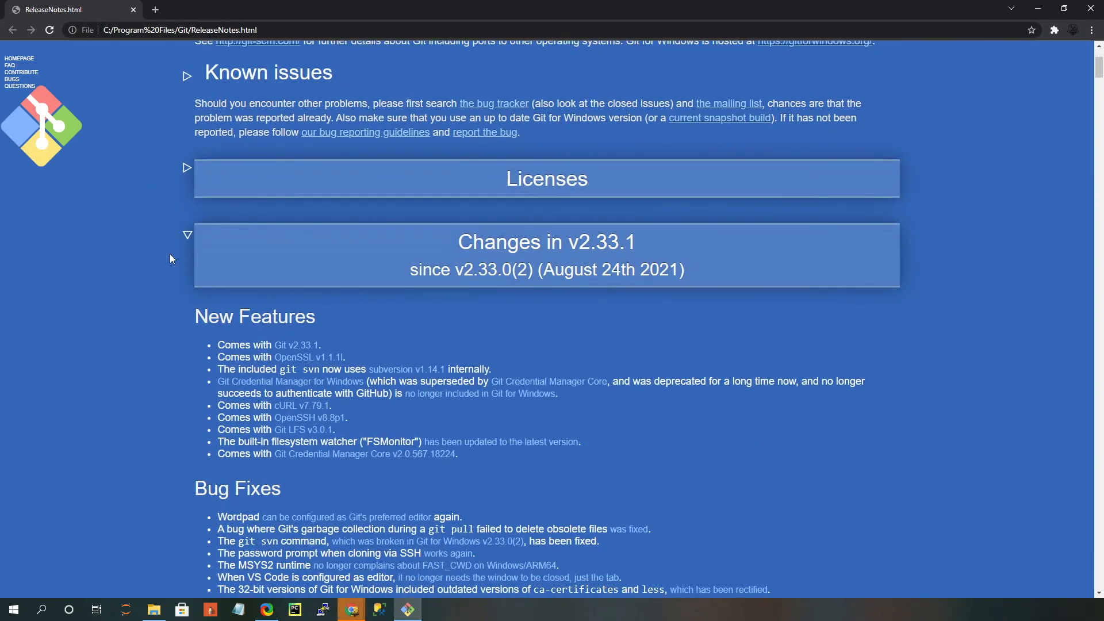
scroll("down", 3)
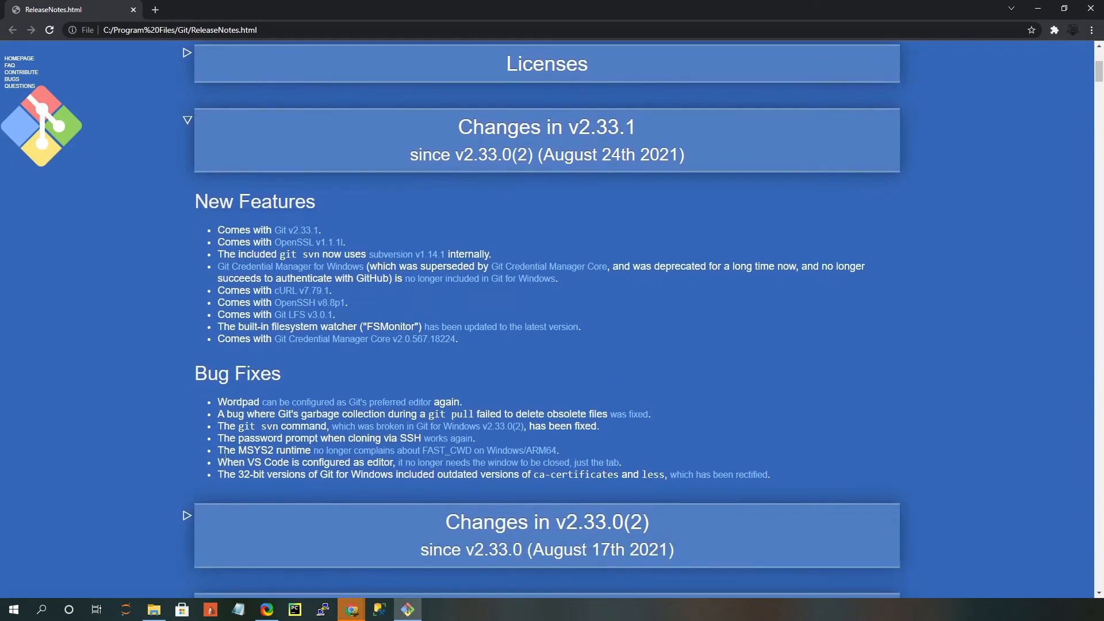